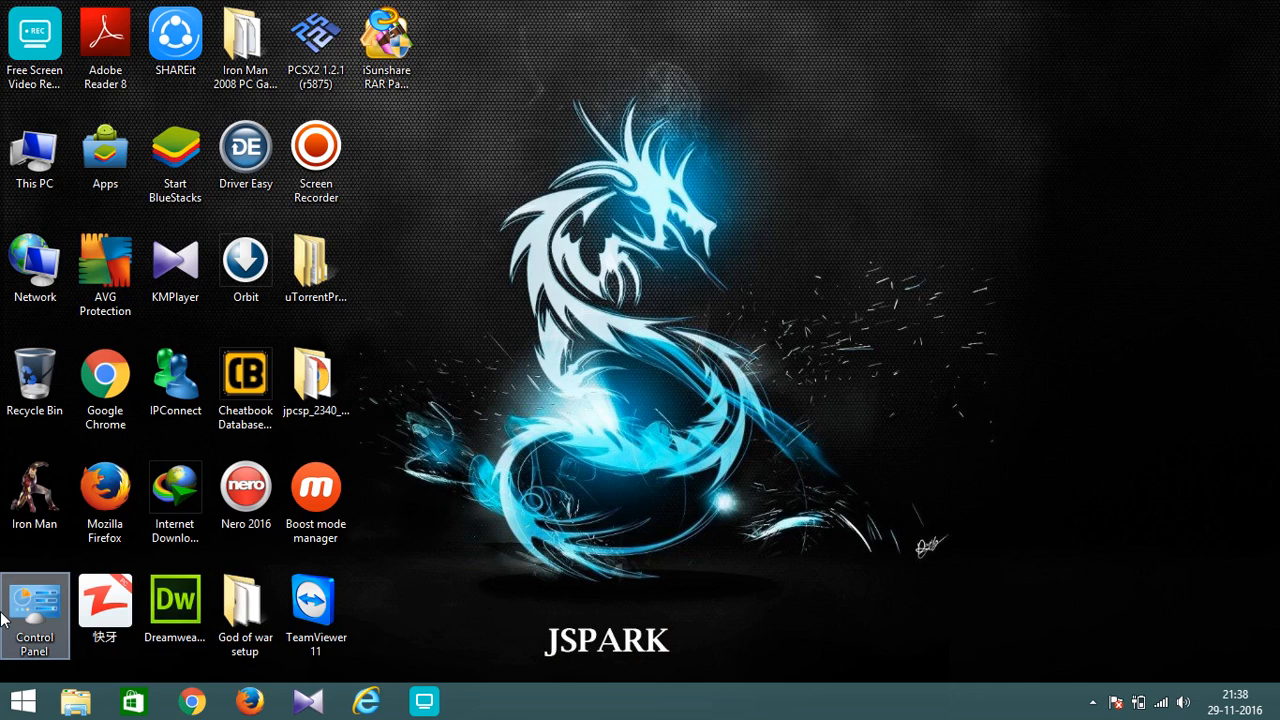
Reach the Manage Accounts list via Control Panel > User Accounts, showing Rashid as password protected.
double_click(34, 602)
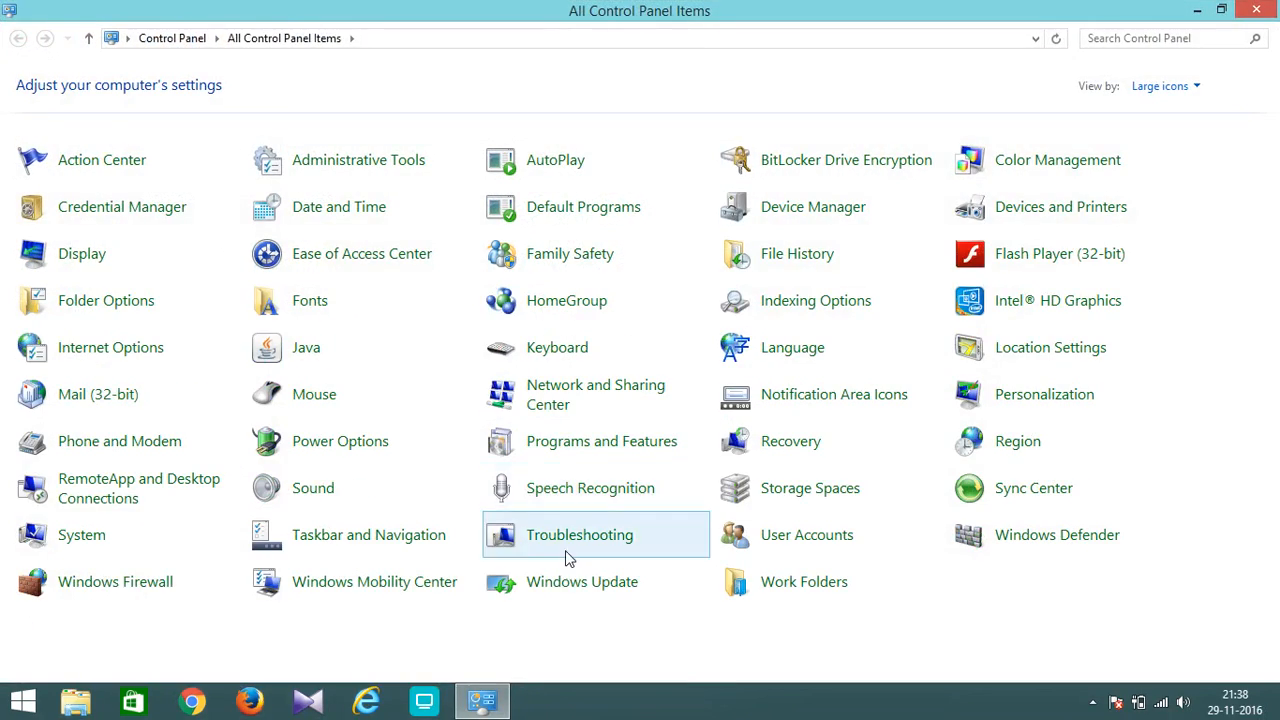
mouse_move(792, 548)
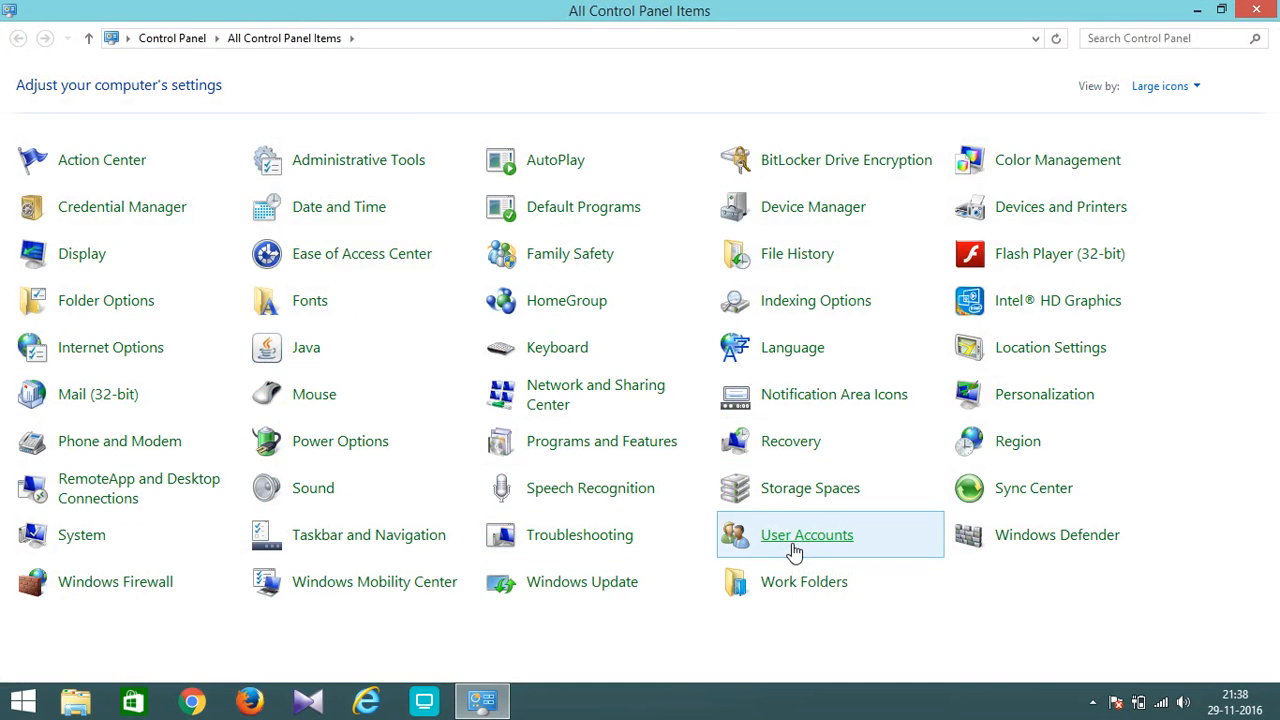
left_click(806, 534)
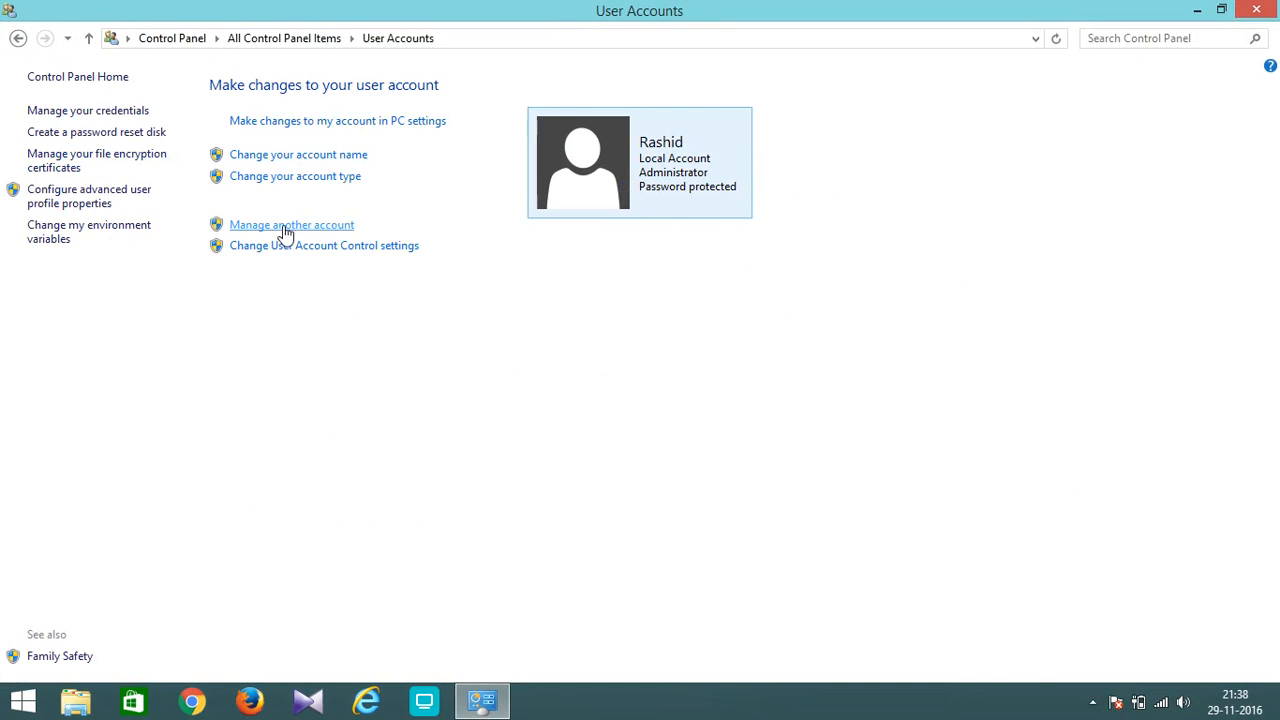
mouse_move(332, 162)
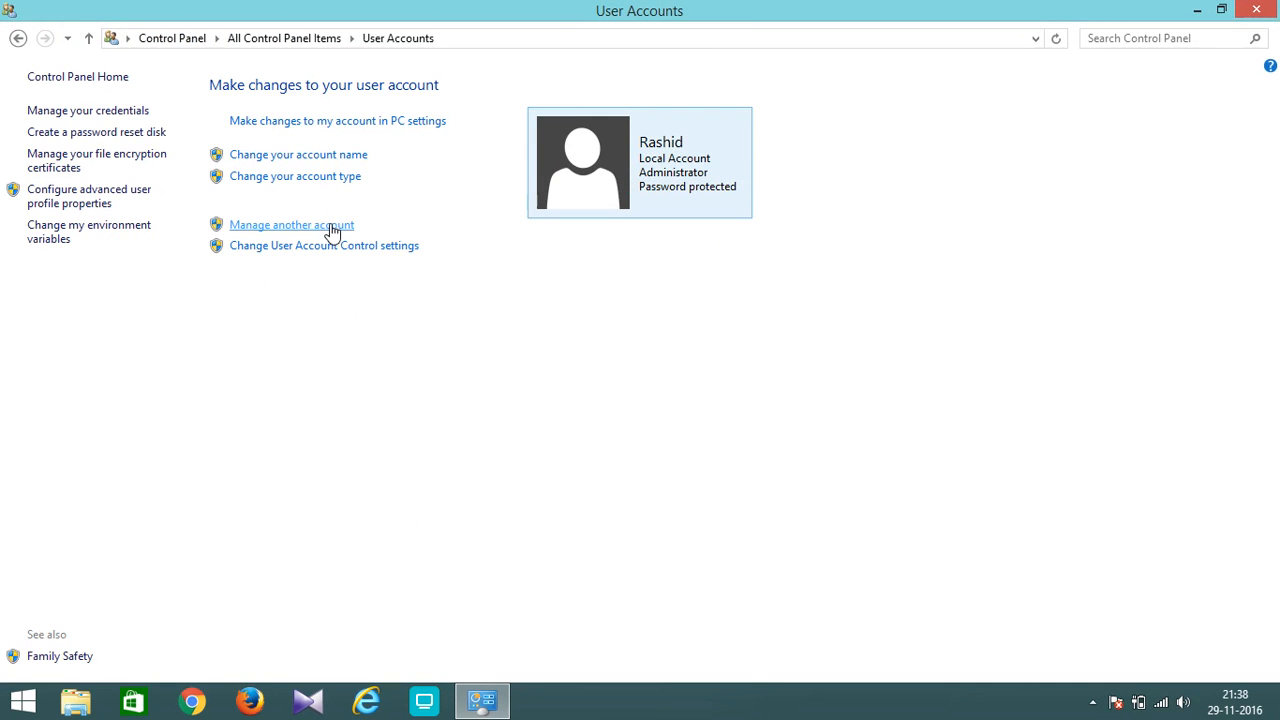
left_click(290, 224)
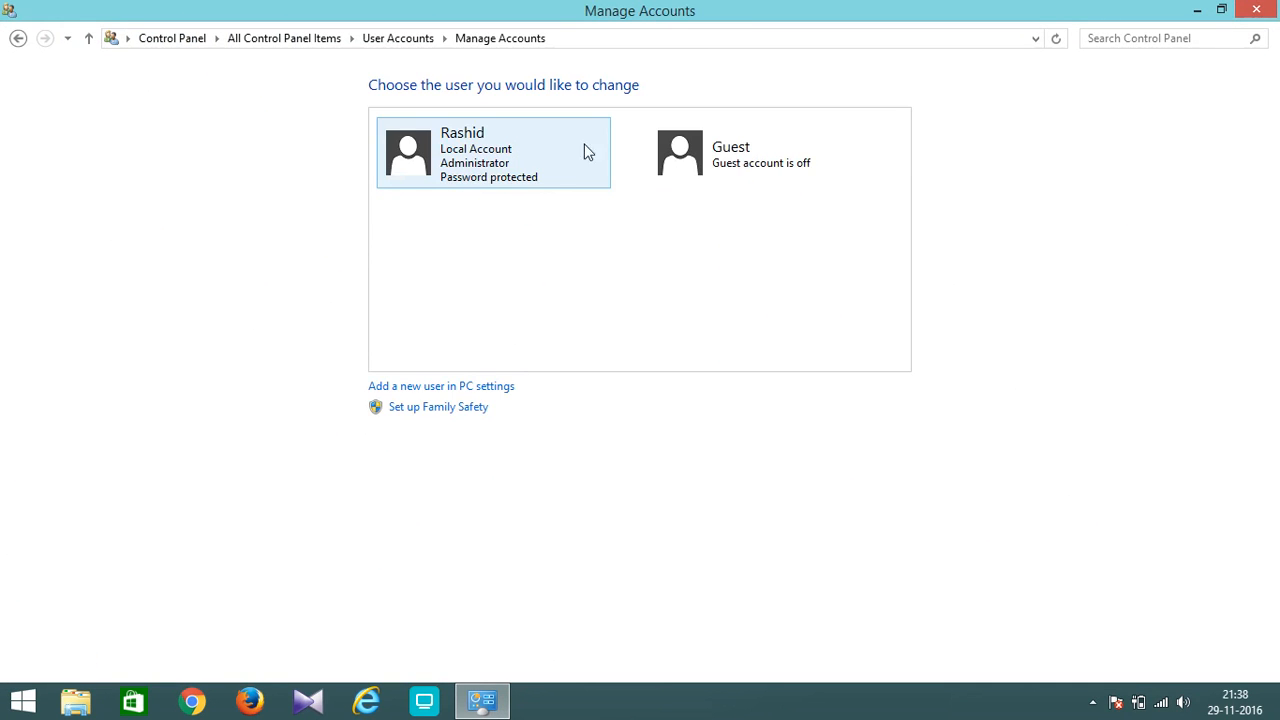
mouse_move(476, 188)
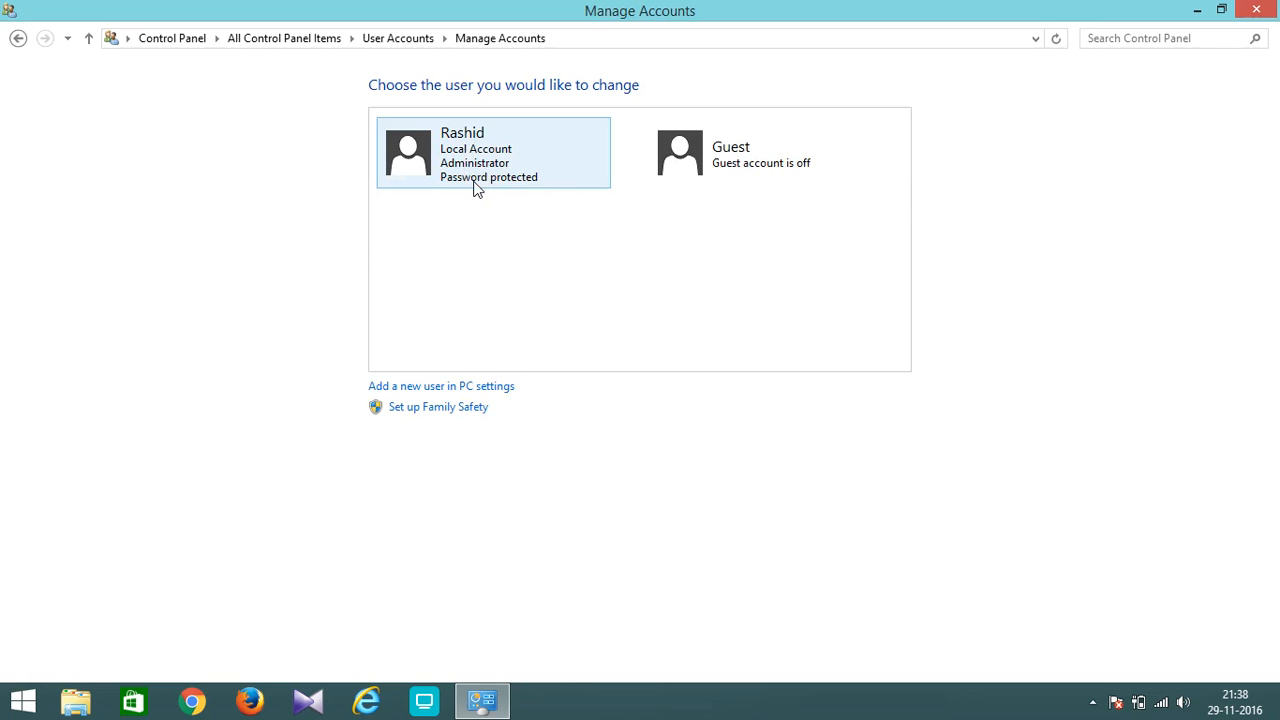
mouse_move(532, 192)
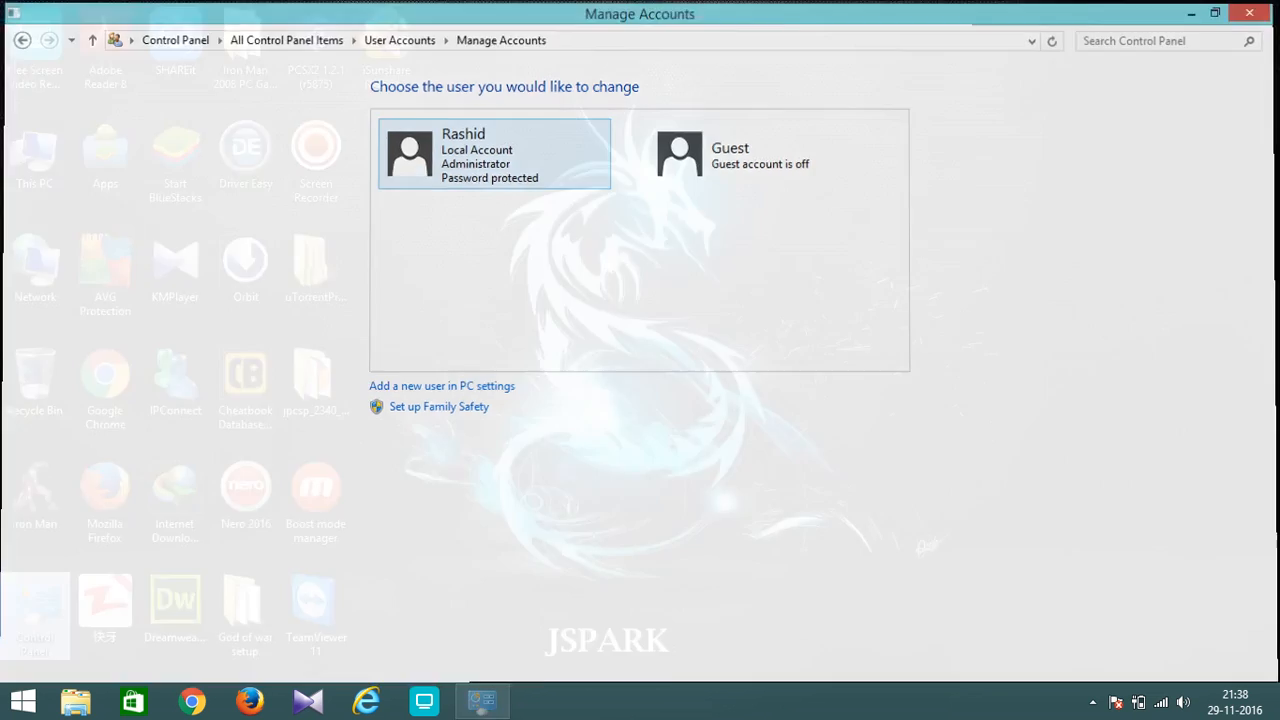
Close Control Panel and launch Command Prompt (Admin) from the Start button's tools menu.
left_click(1248, 12)
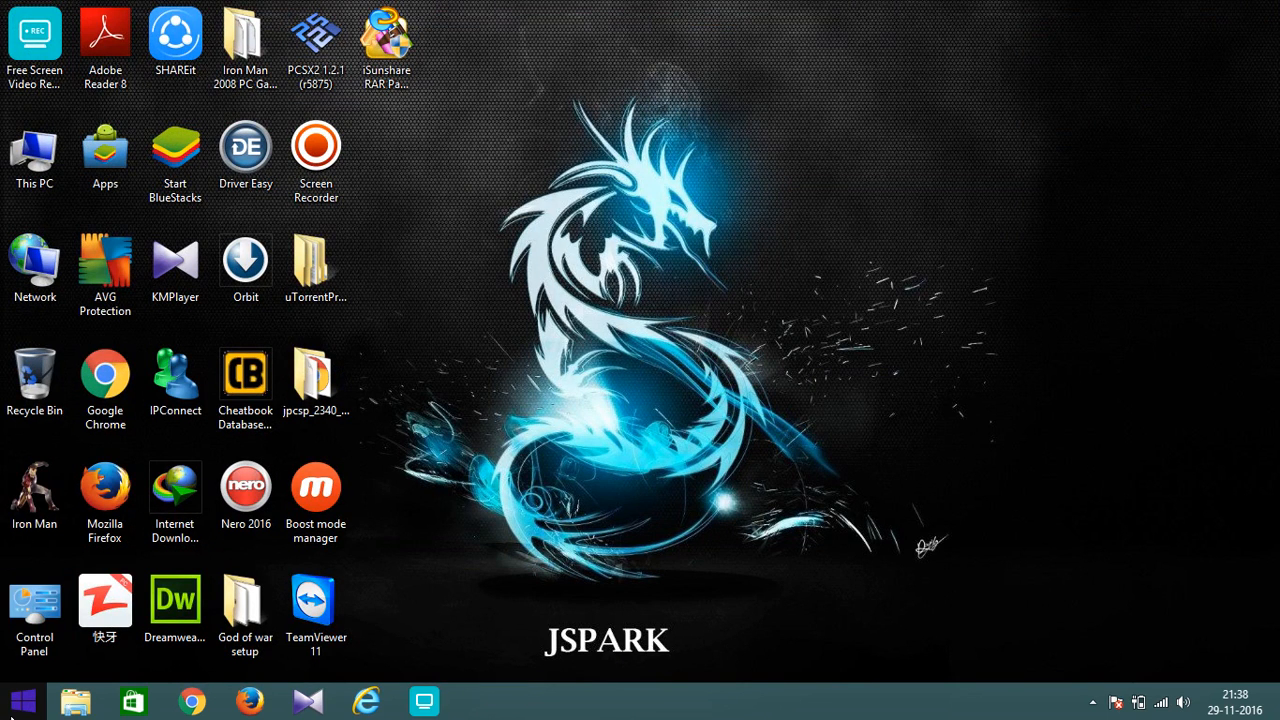
right_click(20, 696)
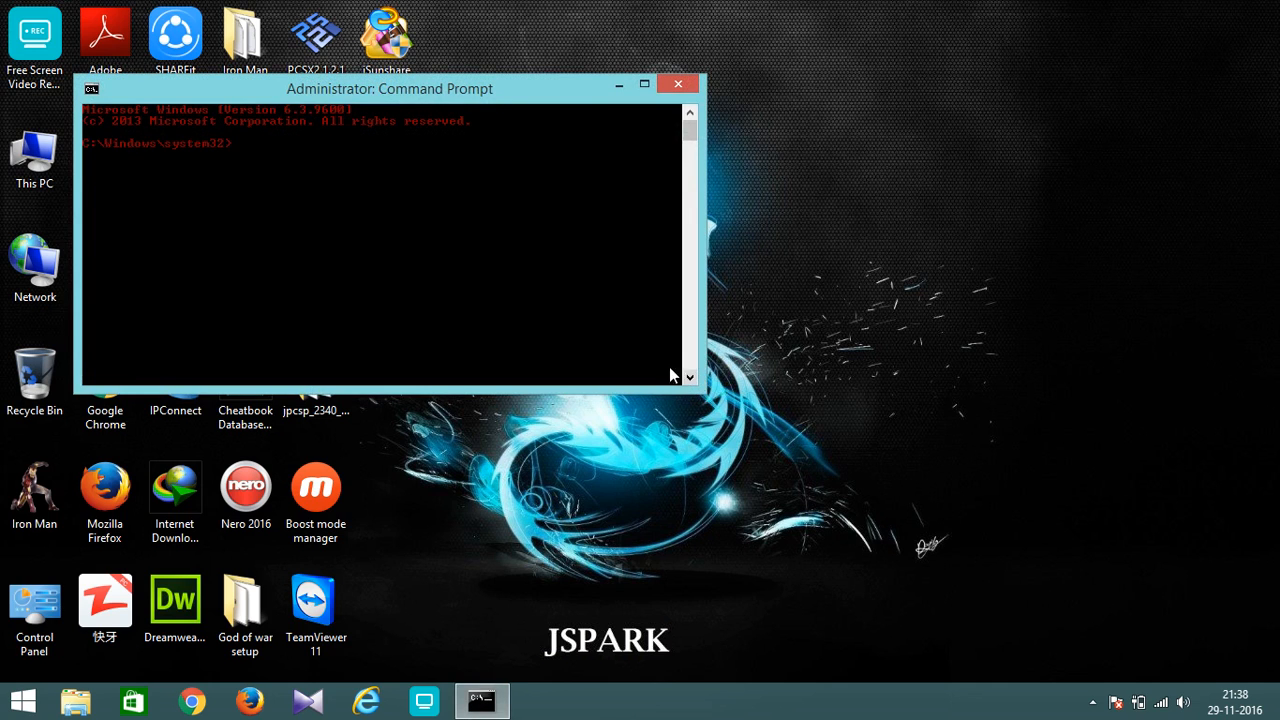
Run 'color f' for white console text, then 'net user' to list all accounts.
type("color f")
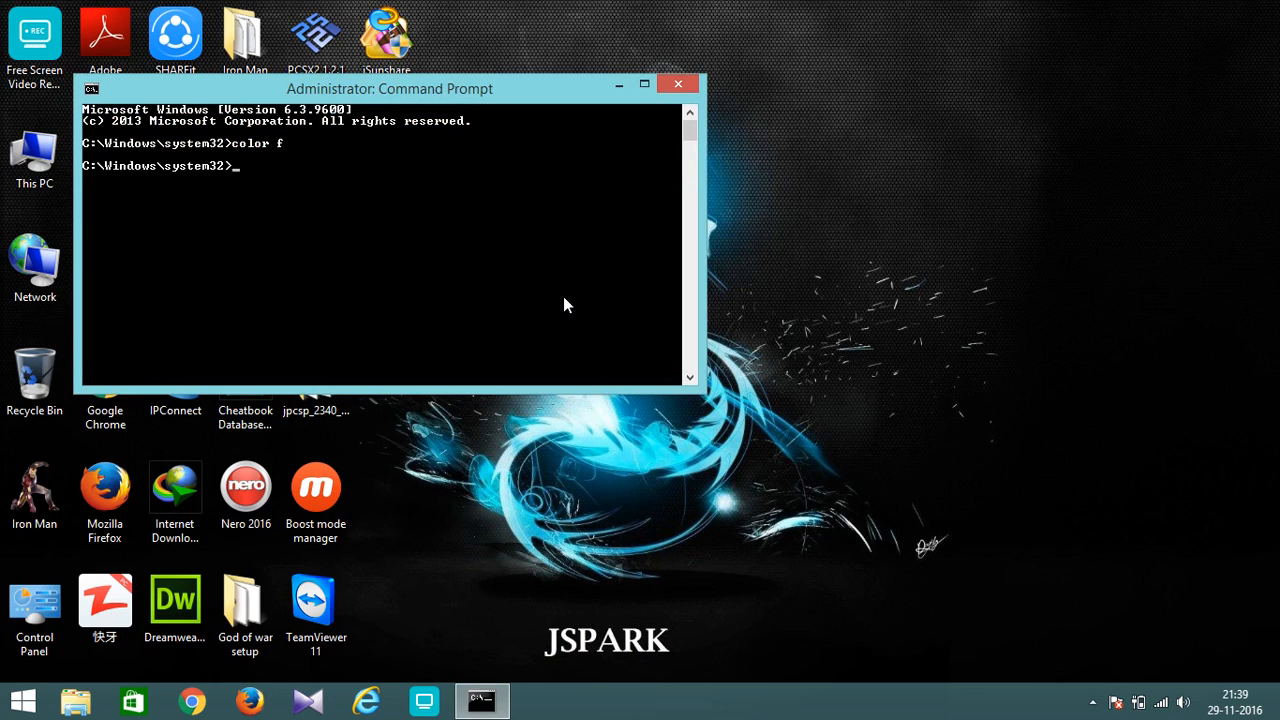
type("net user")
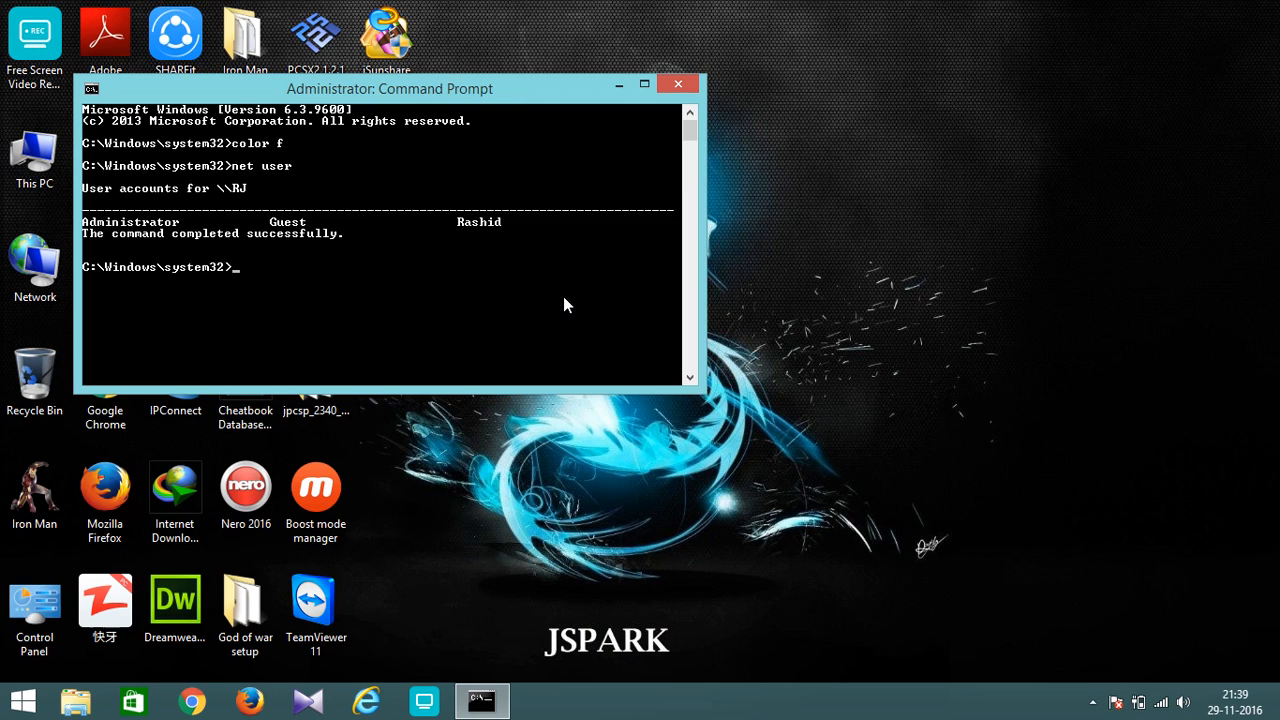
mouse_move(488, 222)
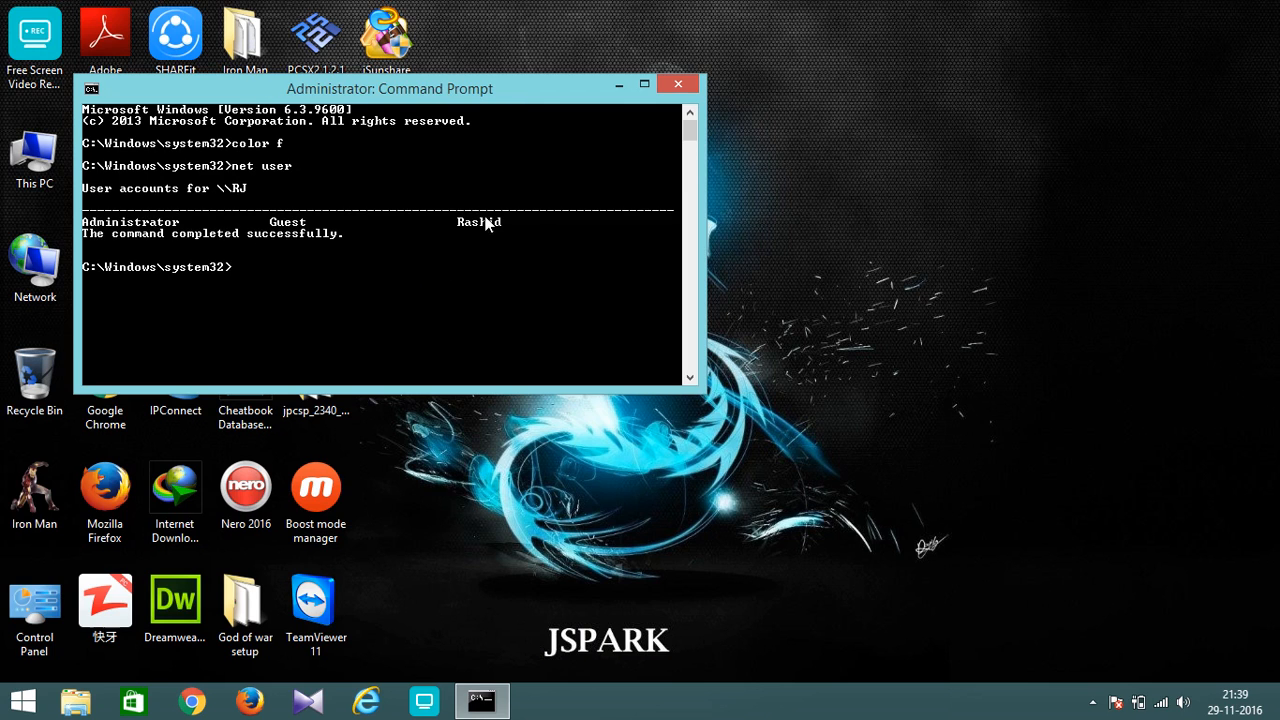
mouse_move(420, 232)
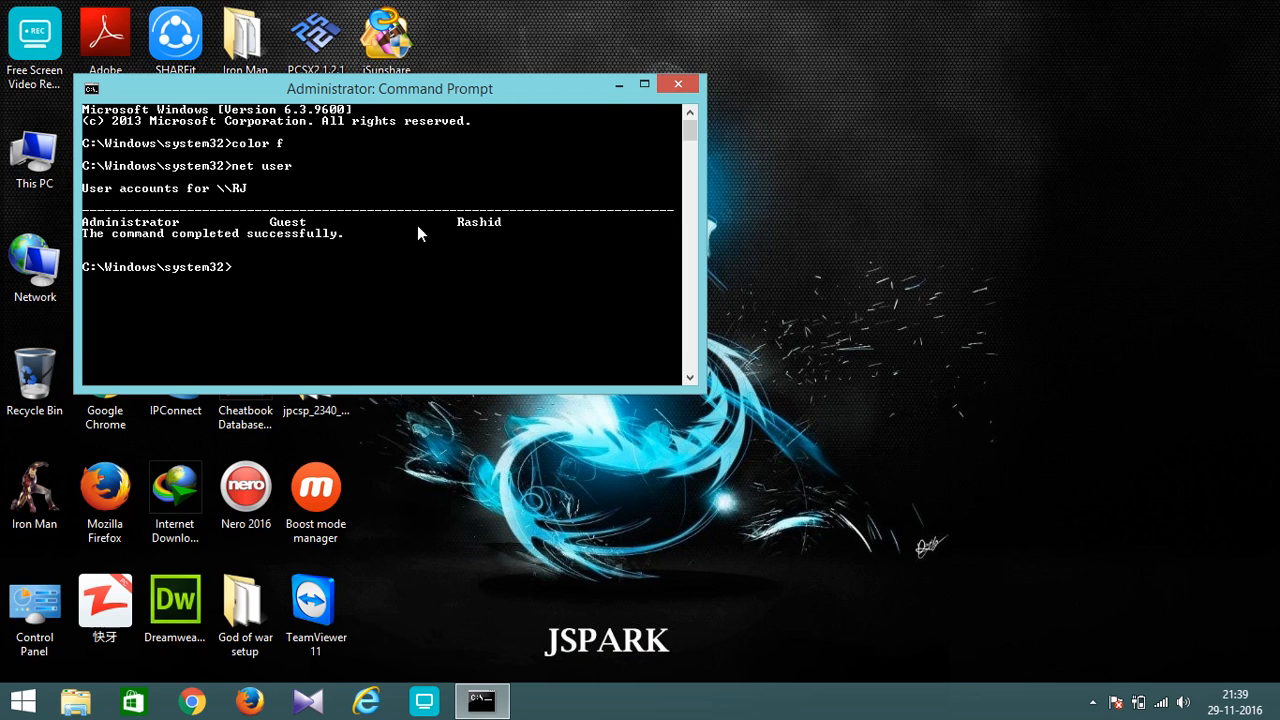
mouse_move(284, 302)
type("net u")
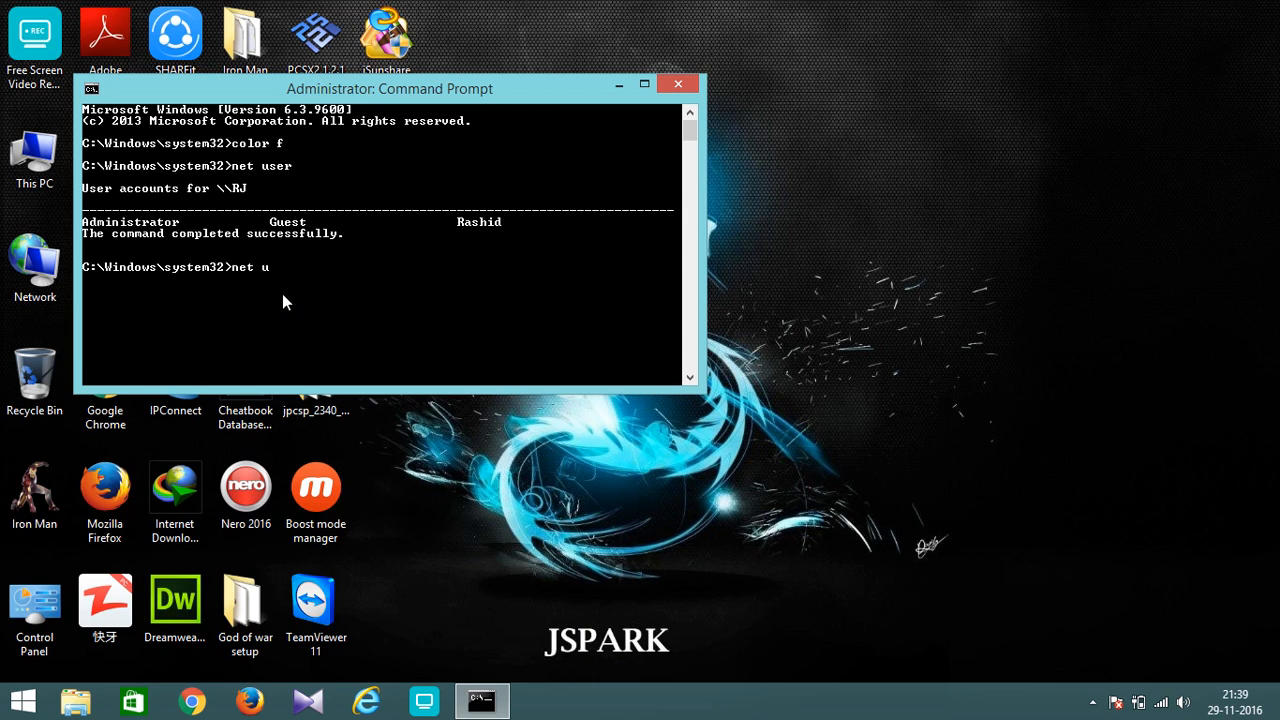
Run 'net user Rashid *' with blank password entries, then close the command window.
type("ser")
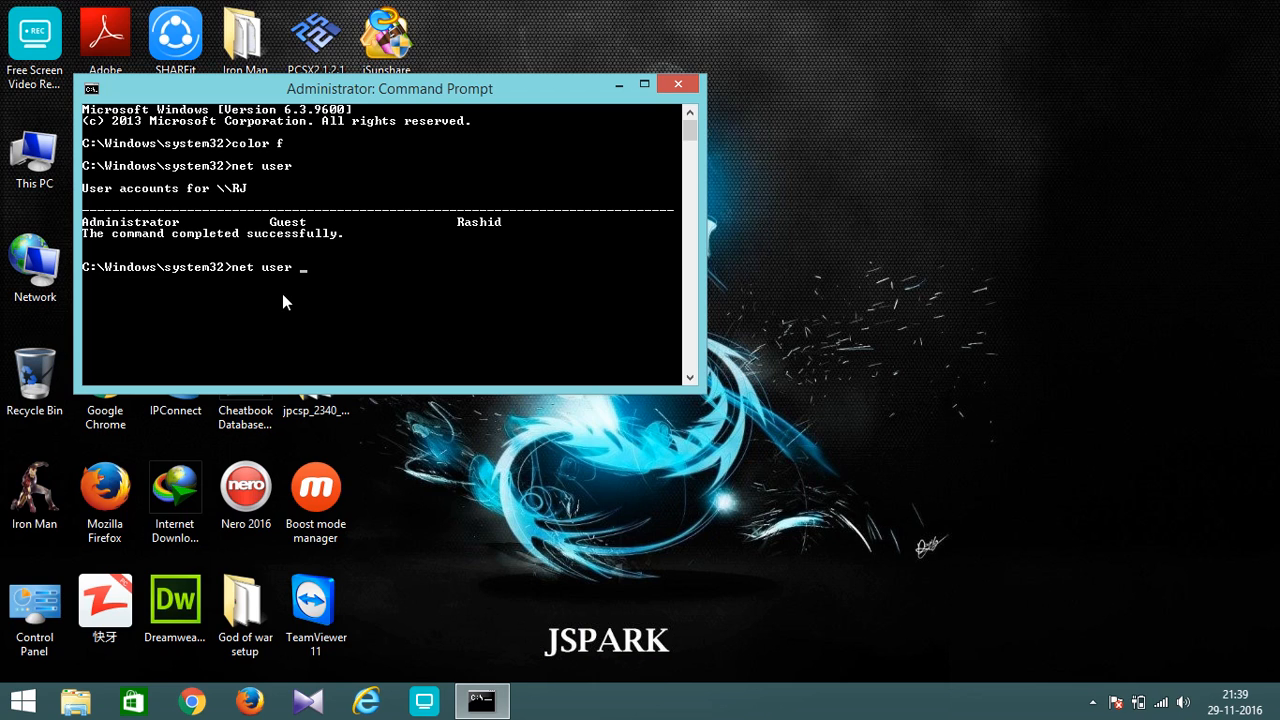
type("Rashid")
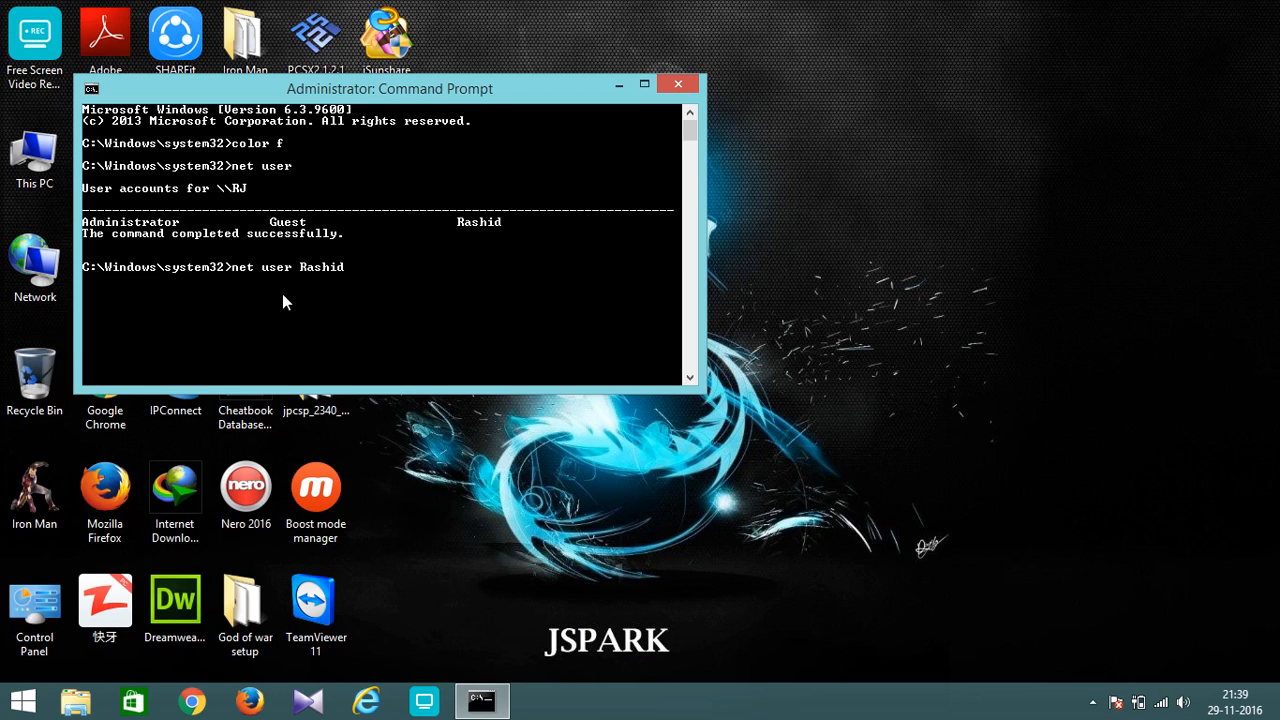
type("*")
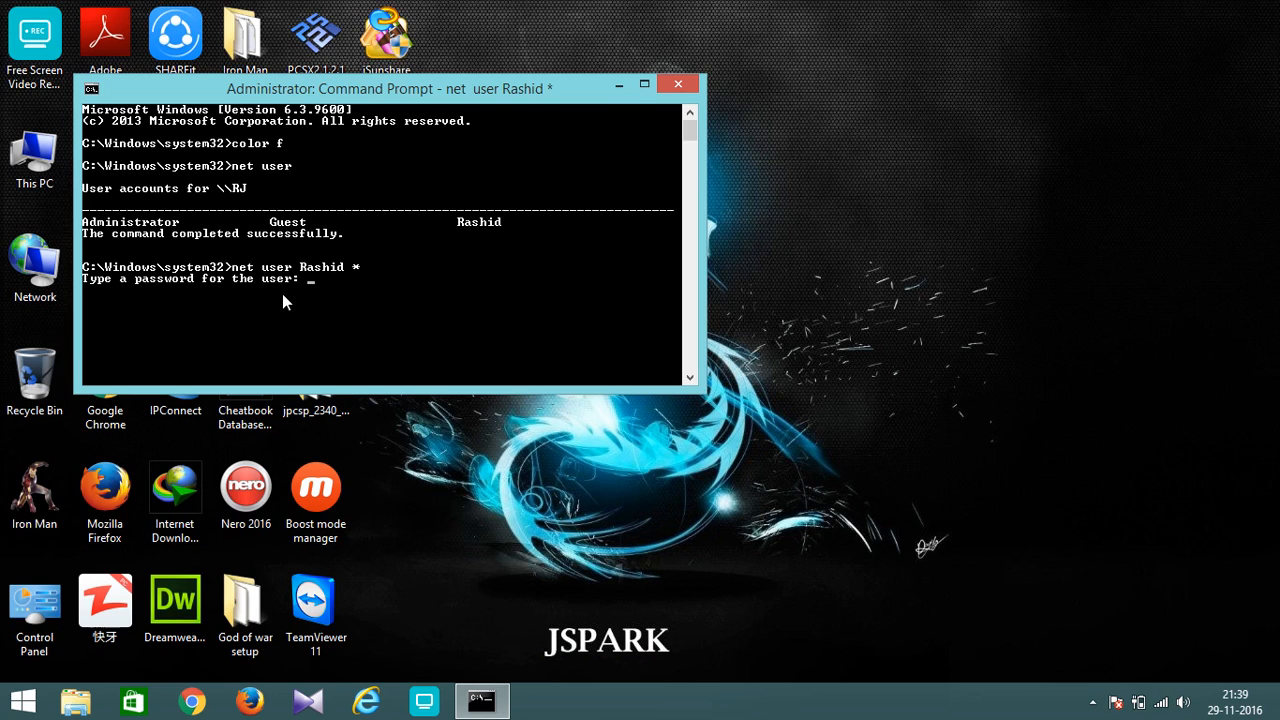
key("Enter")
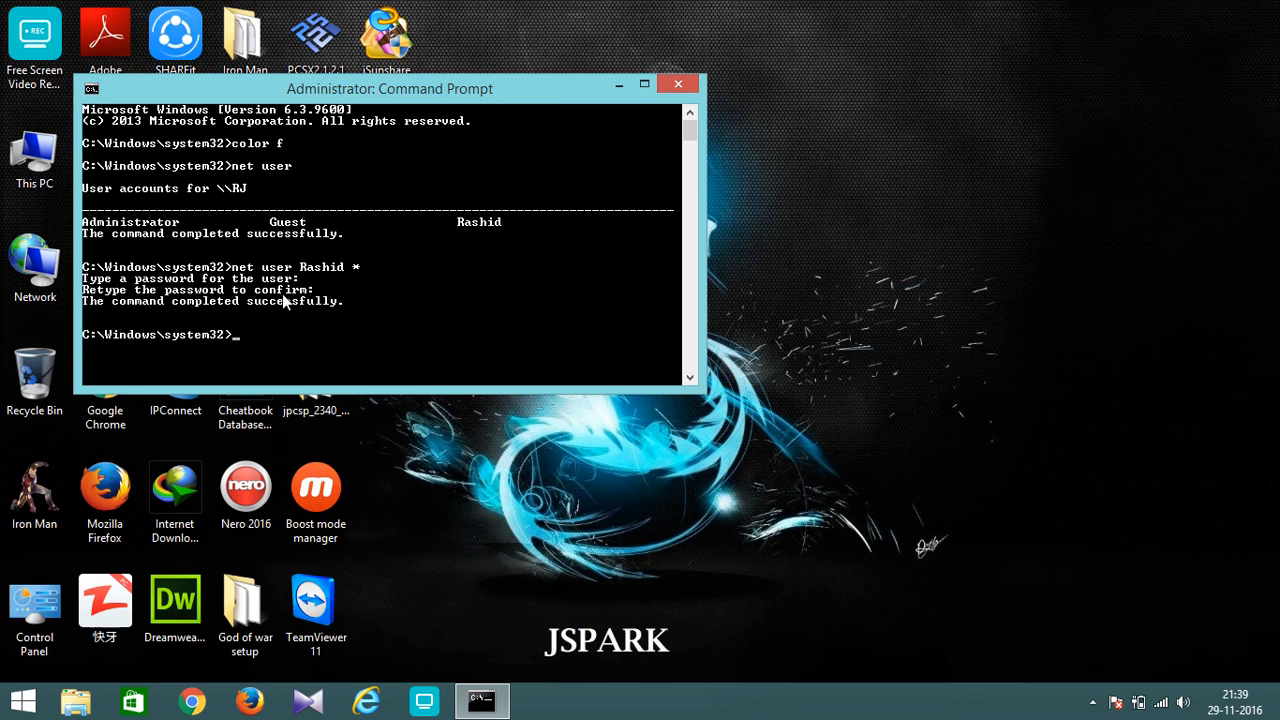
left_click(676, 86)
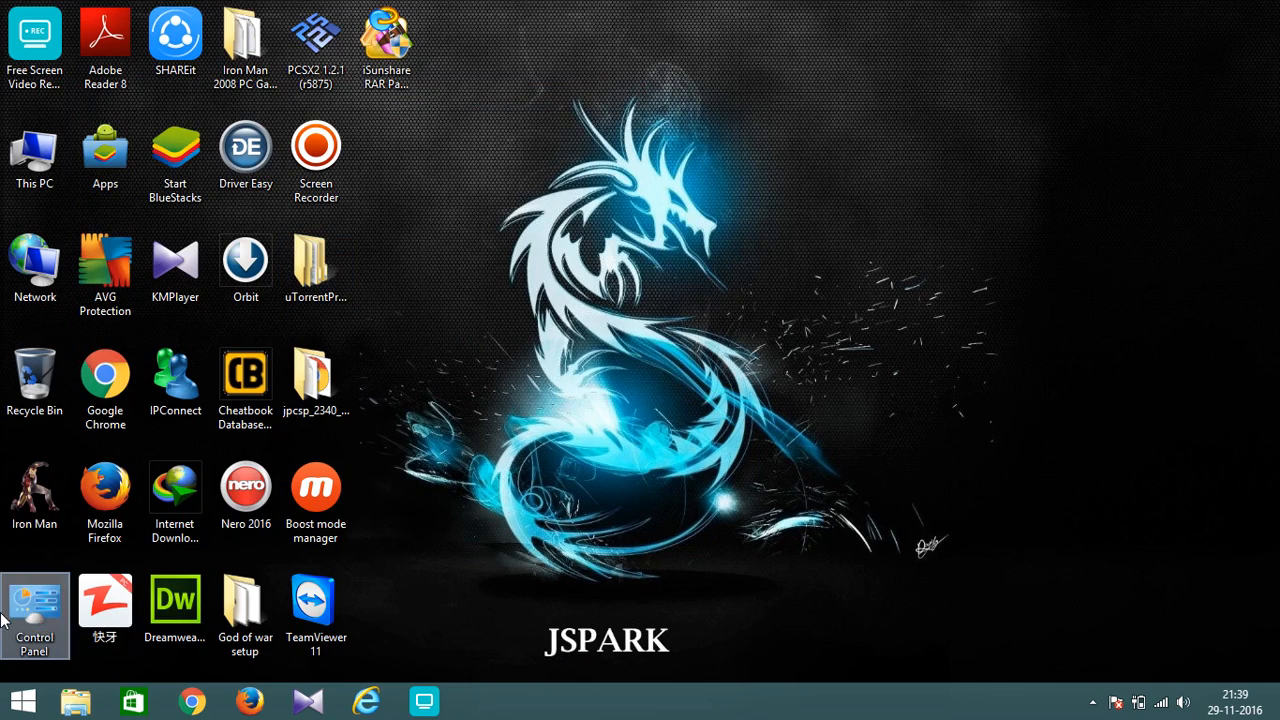
Return to the Manage Accounts list, where Rashid no longer shows as password protected.
double_click(36, 600)
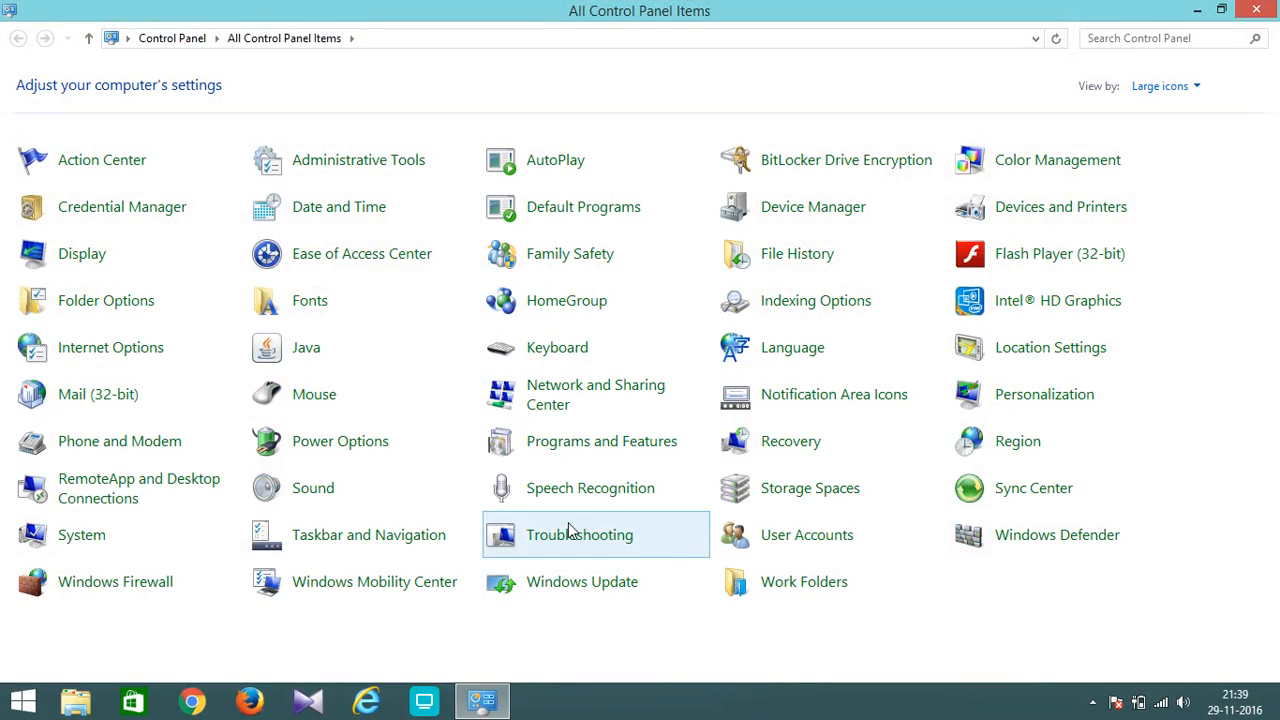
left_click(806, 536)
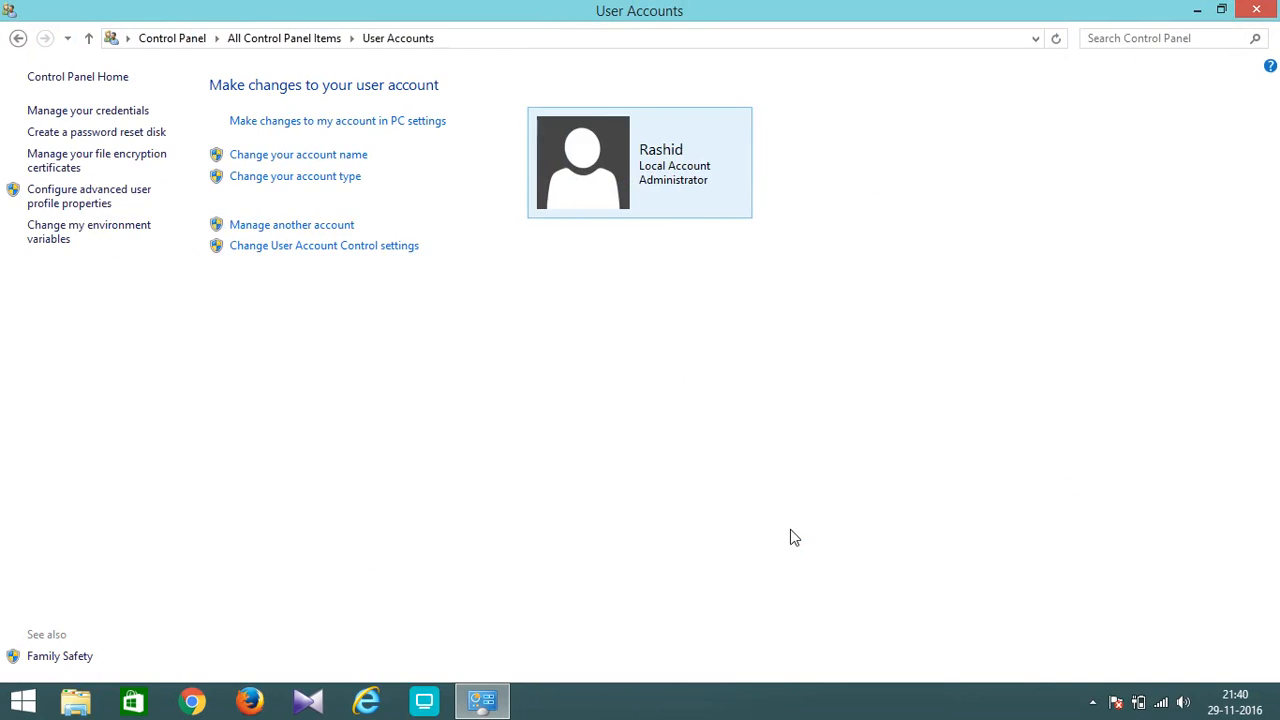
mouse_move(324, 244)
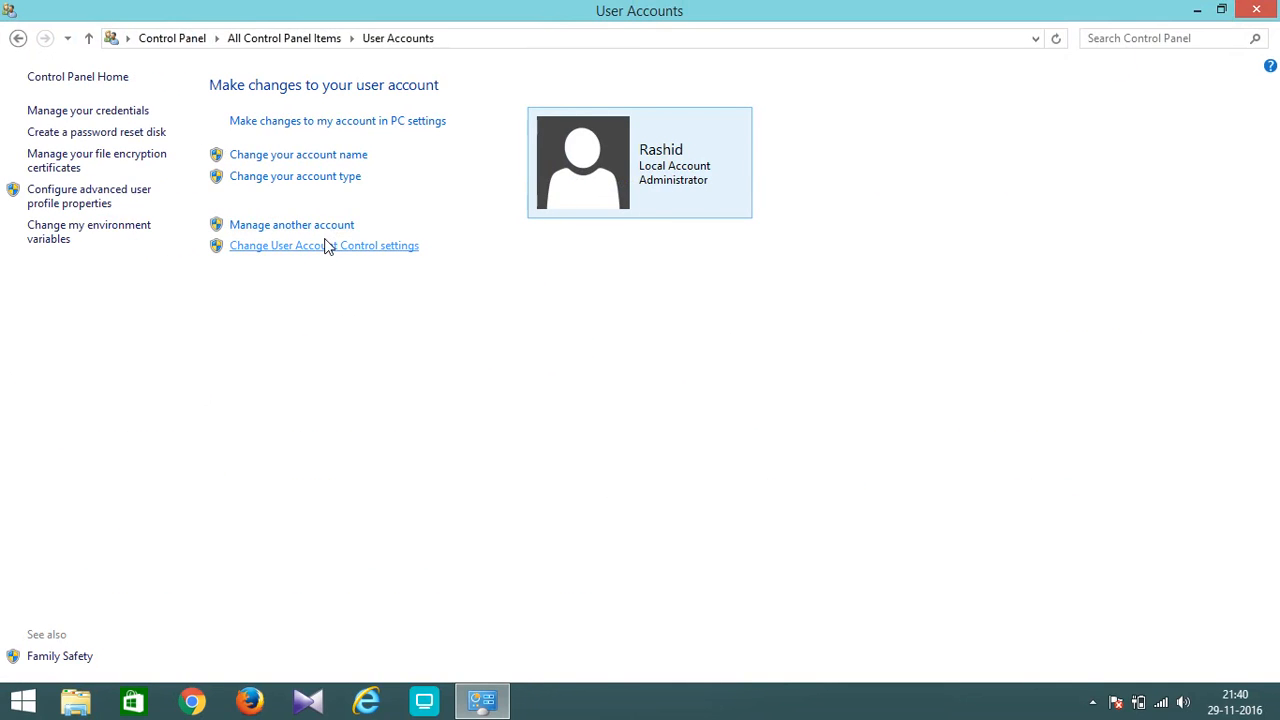
left_click(292, 224)
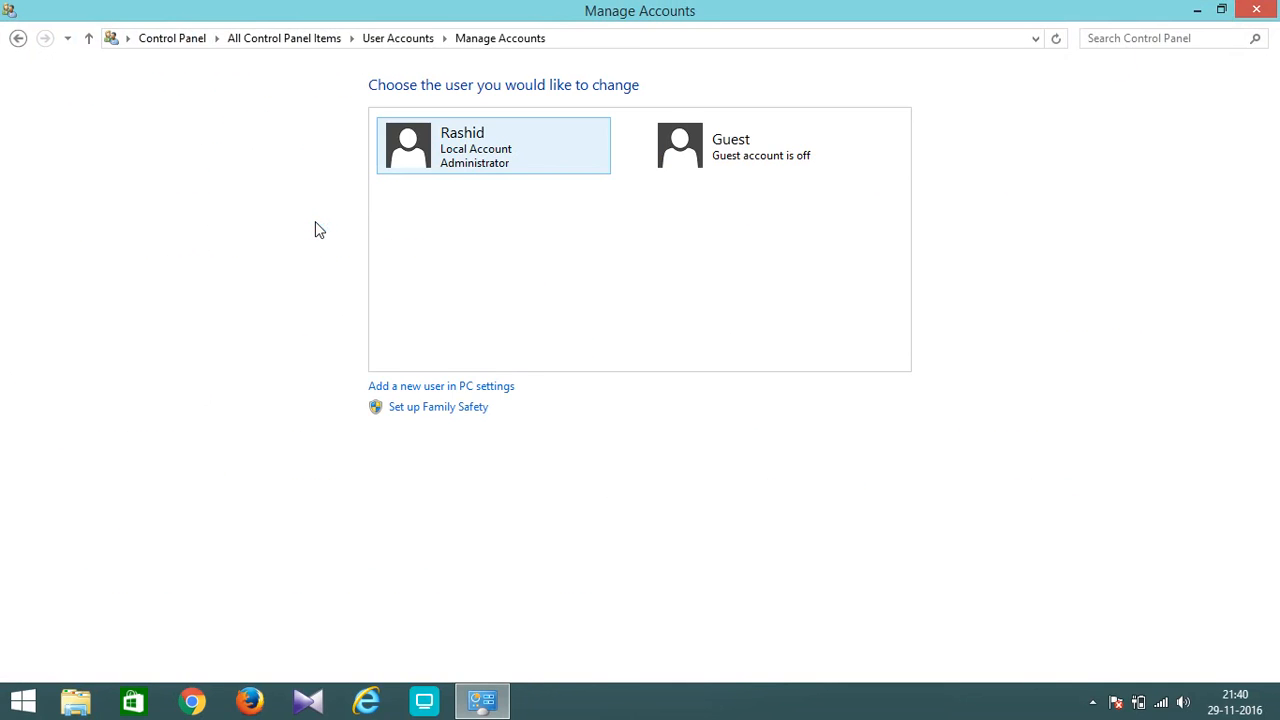
mouse_move(424, 184)
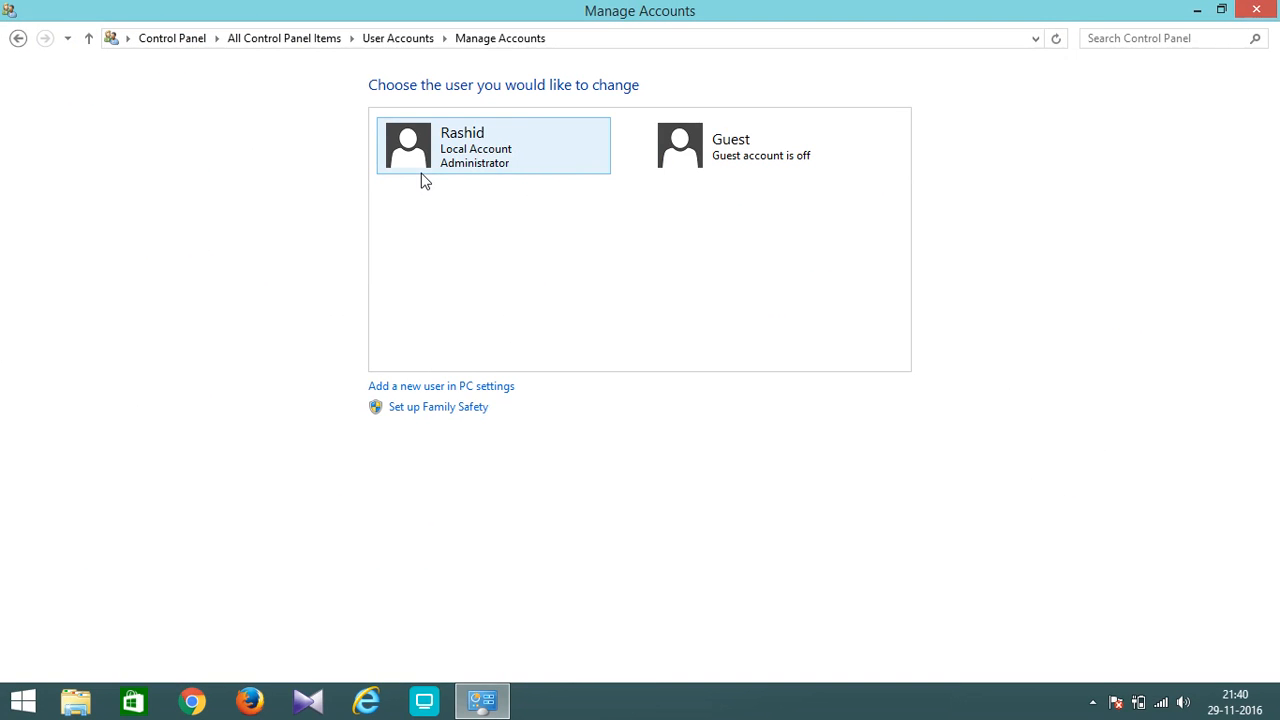